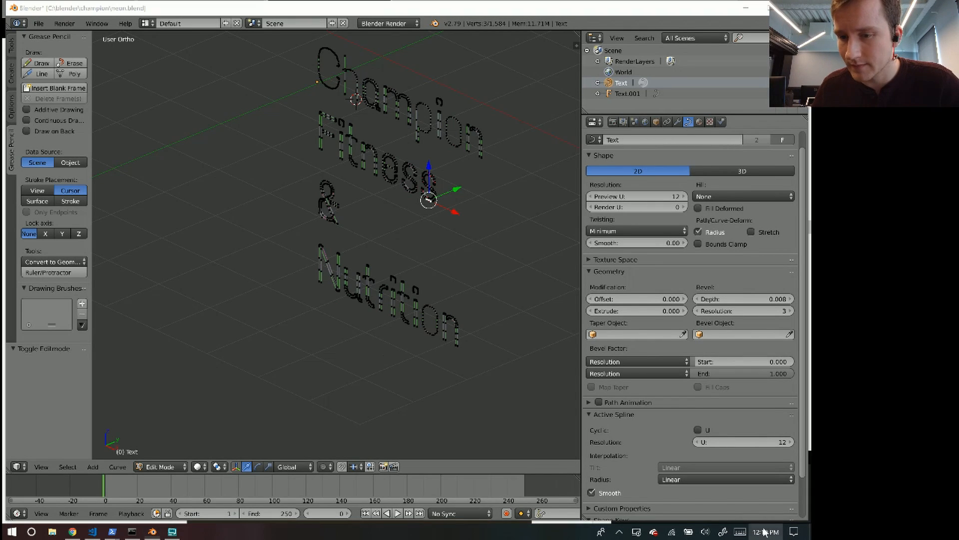
- Switch from Blender to the browser showing the Django installation tutorial
left_click(764, 531)
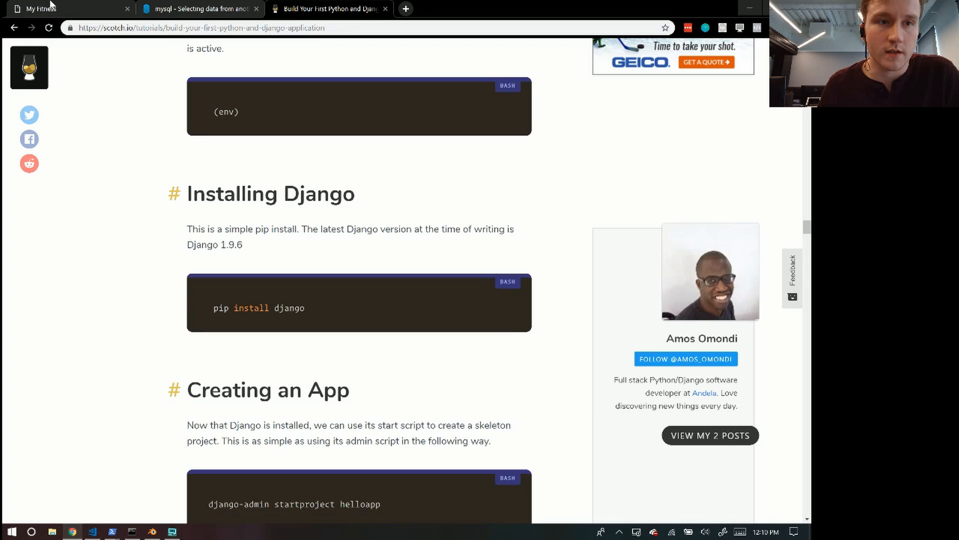
- View the My Fitness Workouts page listing the sit ups workout (12x3, ID 12)
left_click(61, 8)
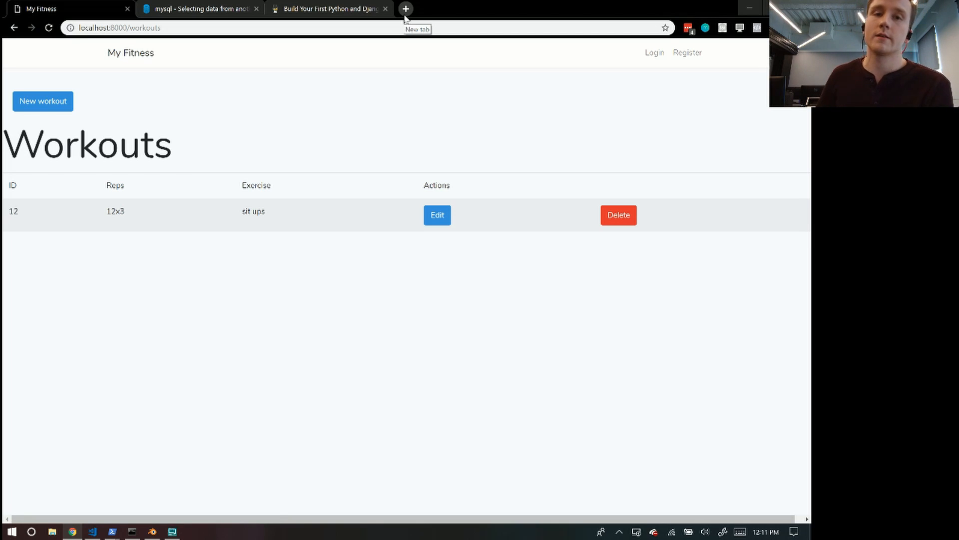
mouse_move(486, 53)
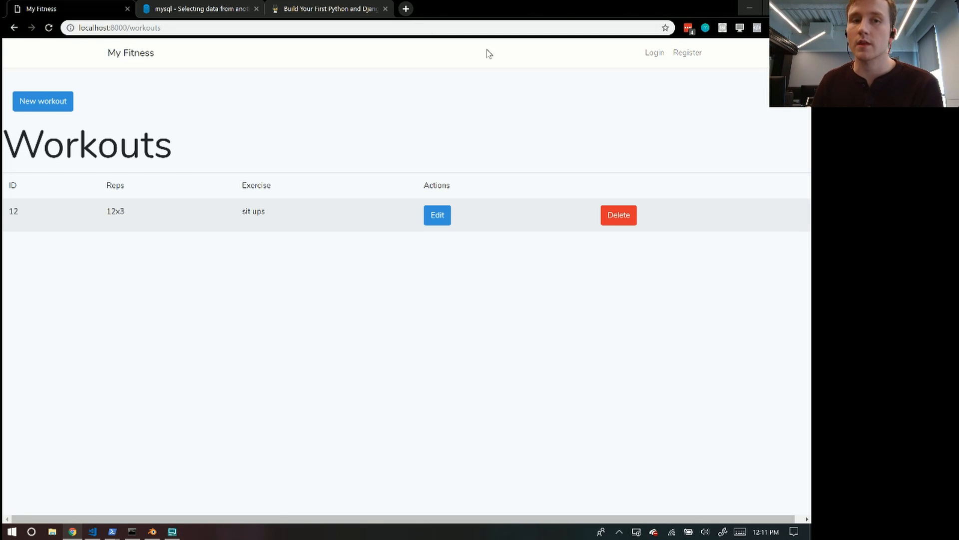
mouse_move(757, 93)
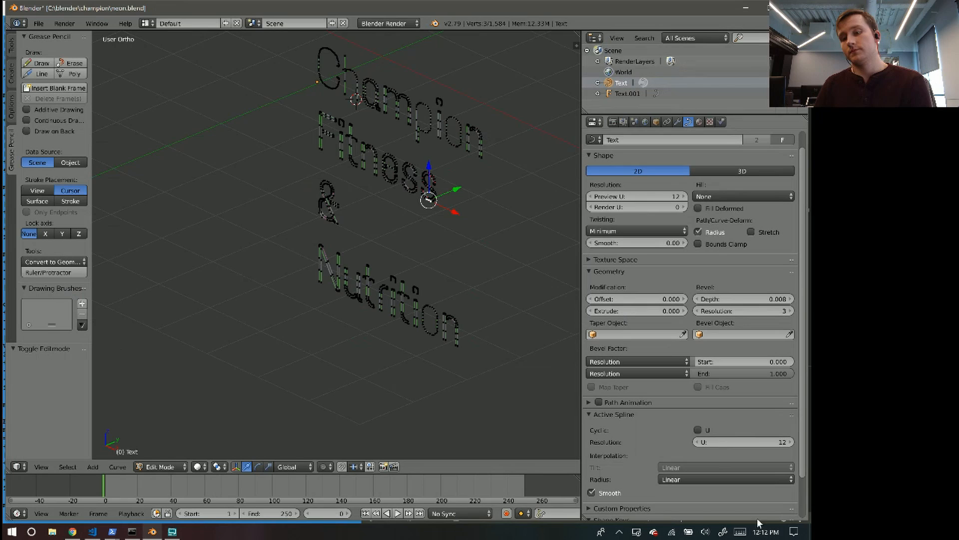
- Return to Blender and set the text curve Bevel Depth to 0.008
left_click(764, 531)
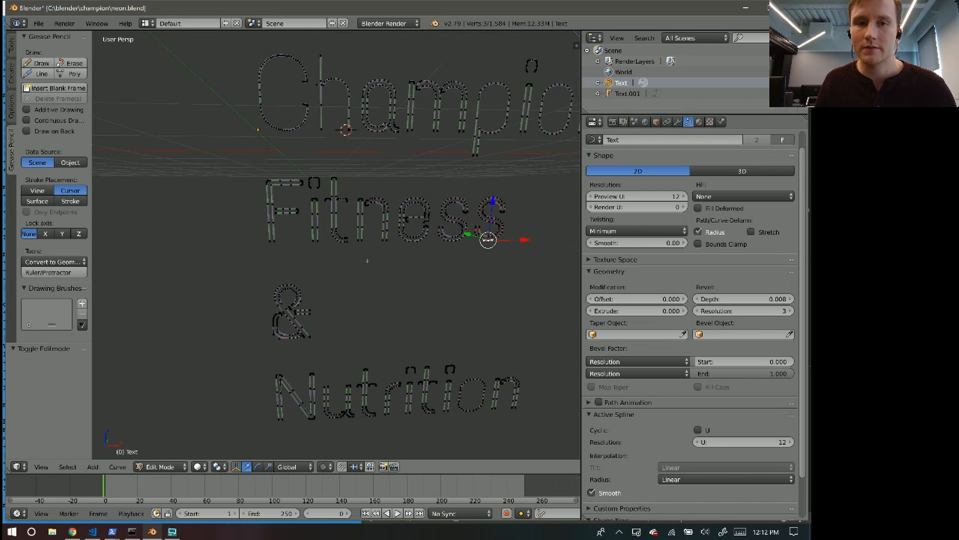
left_click_drag(428, 245, 269, 235)
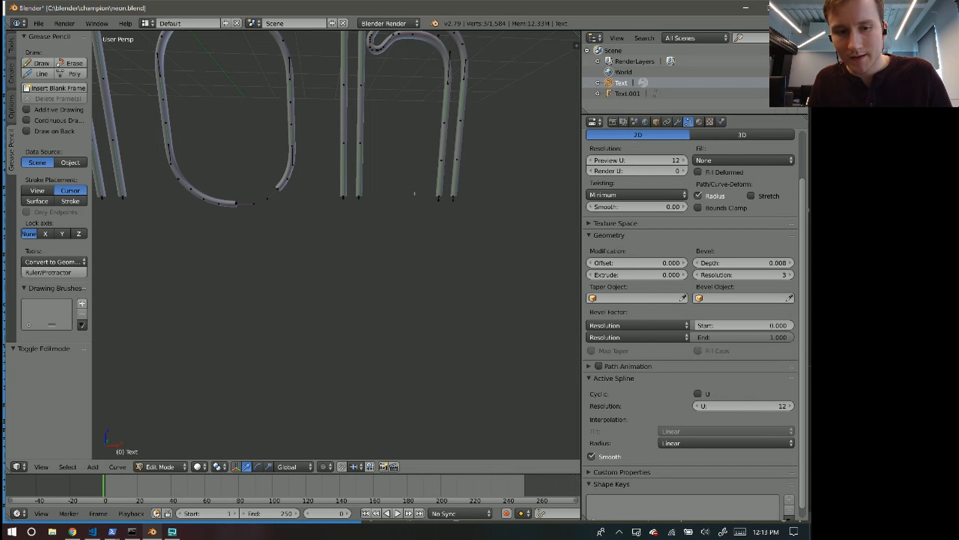
- Enter Object Mode, expand and collapse Texture Space, then return to Edit Mode
left_click(160, 466)
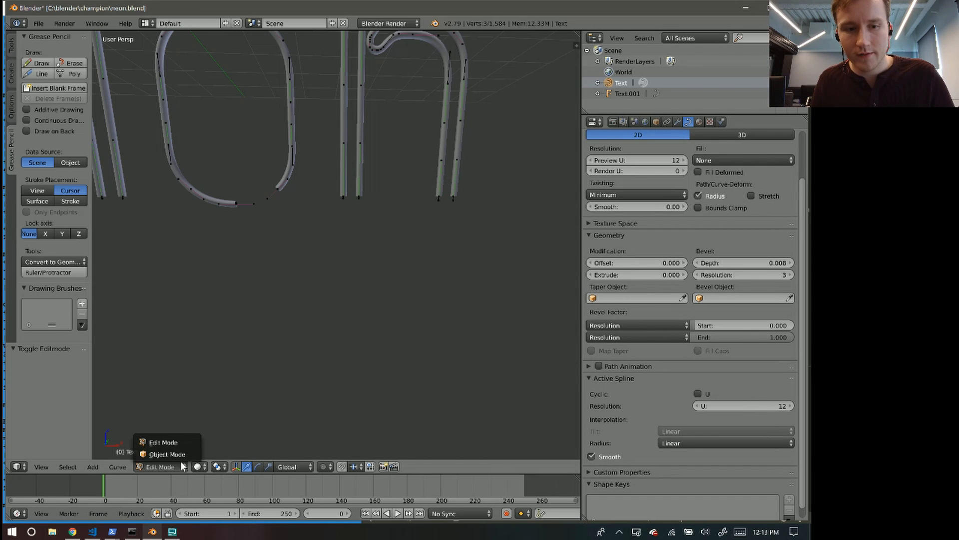
left_click(166, 454)
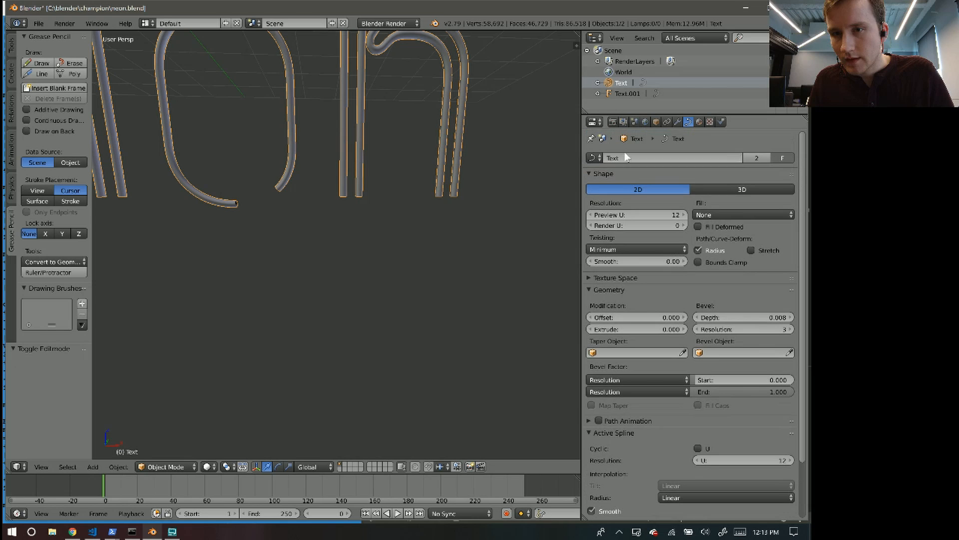
mouse_move(636, 158)
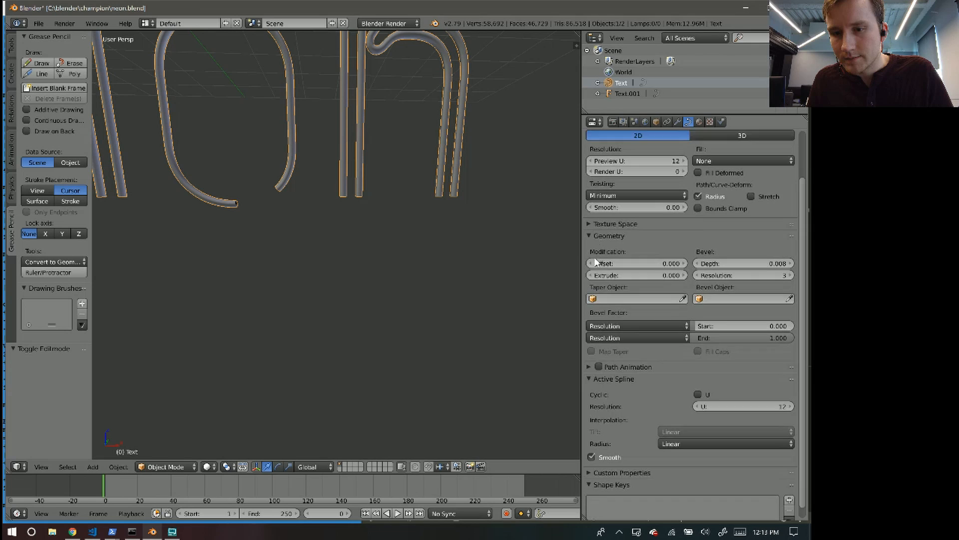
left_click(614, 212)
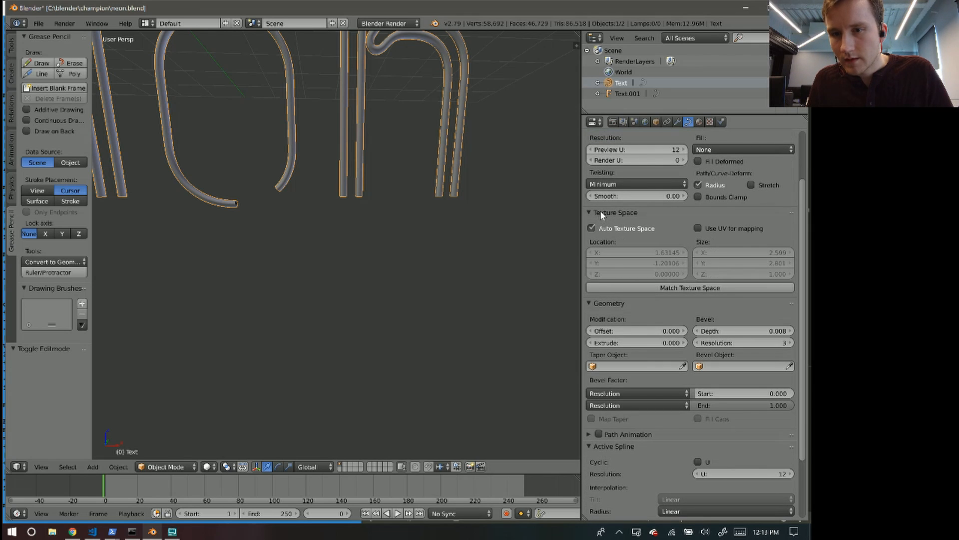
left_click(589, 213)
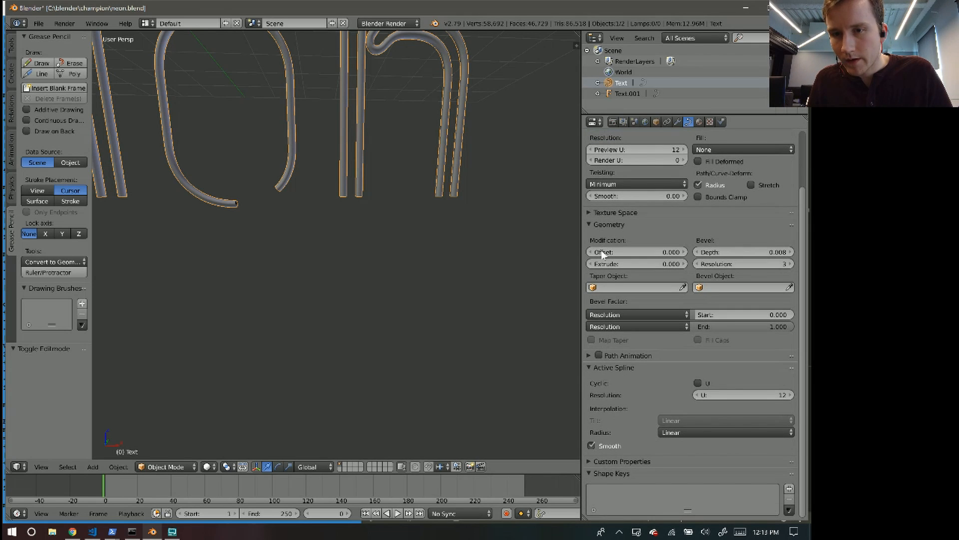
mouse_move(623, 394)
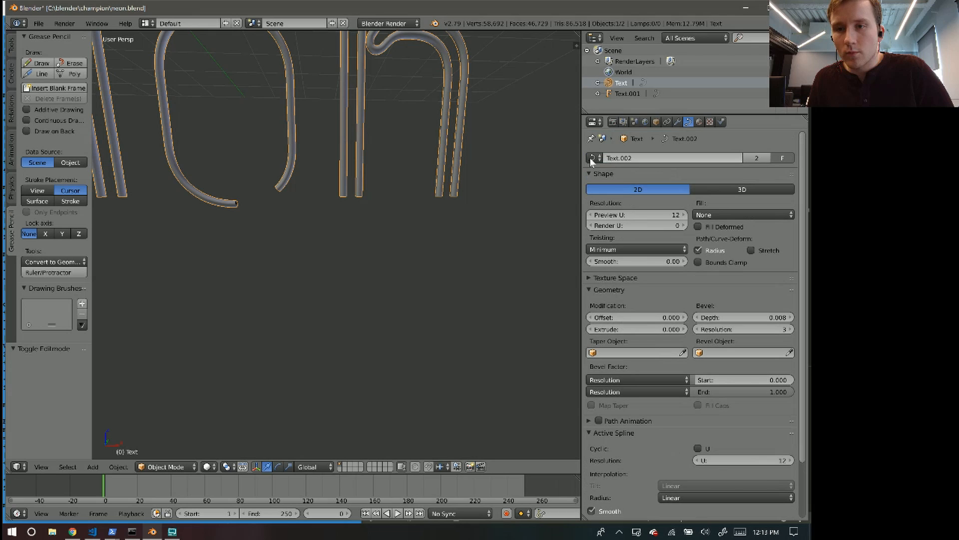
left_click(166, 466)
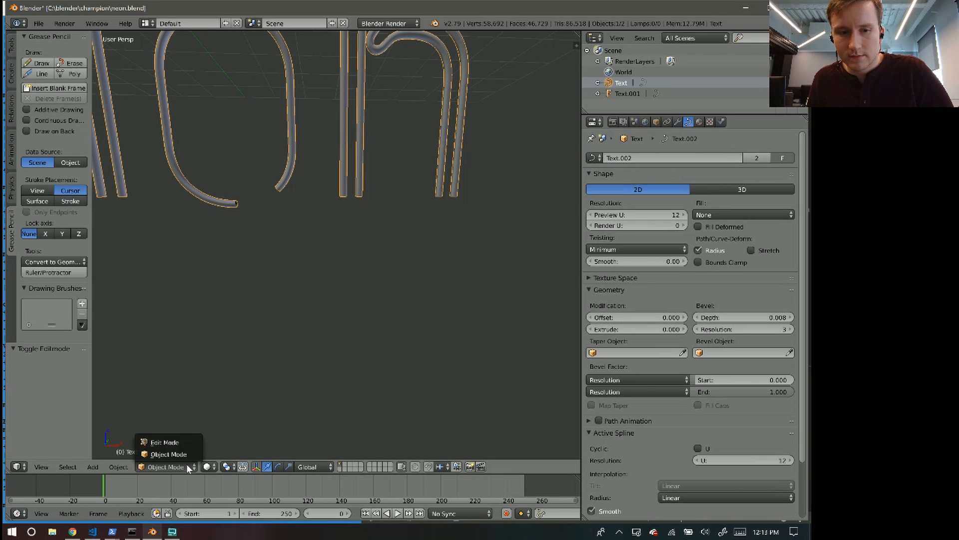
left_click(163, 442)
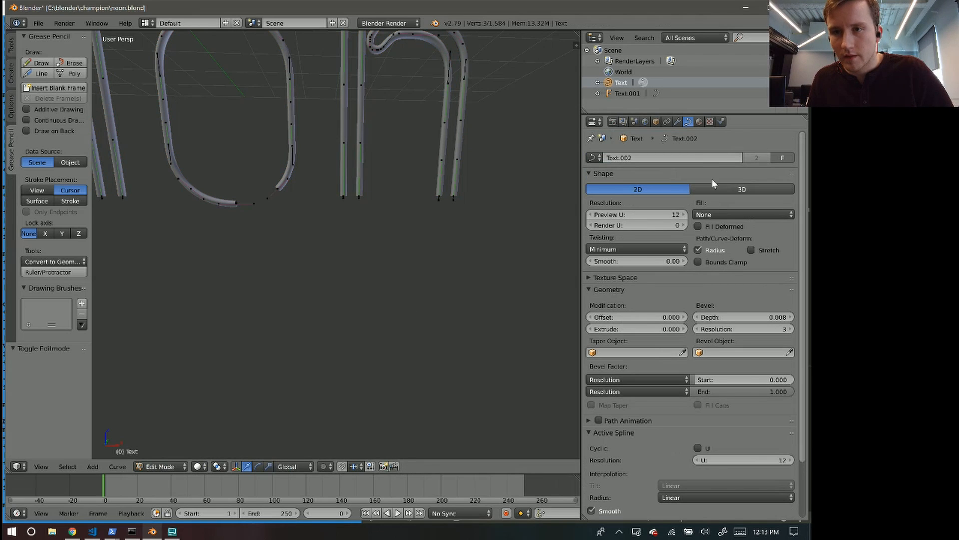
- Browse the Render Layers, Object, Material and Modifier tabs, ending on curve Data
left_click(622, 122)
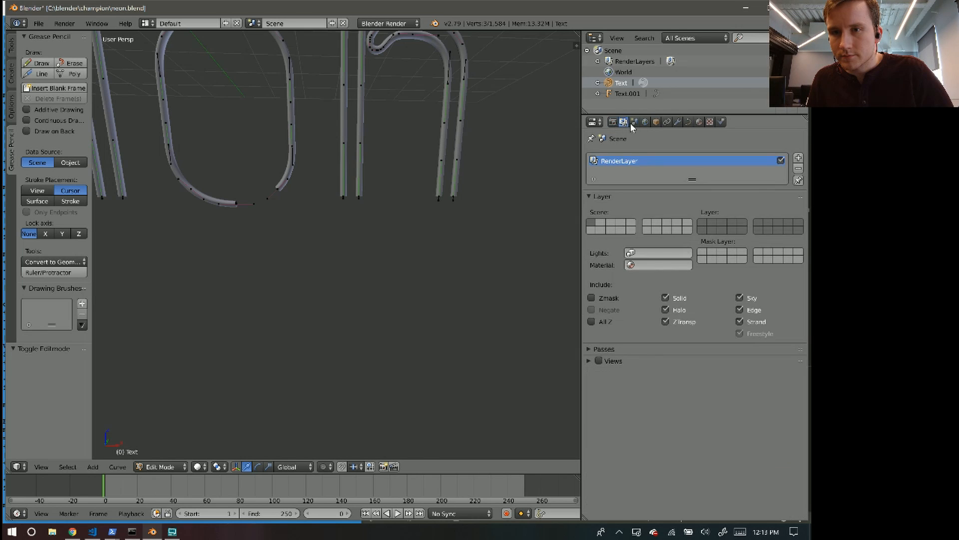
left_click(655, 122)
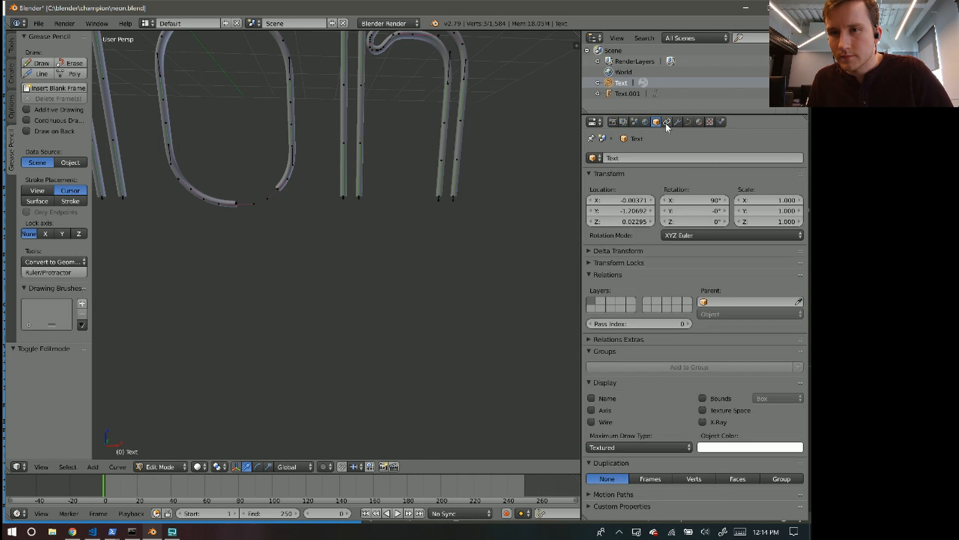
left_click(689, 122)
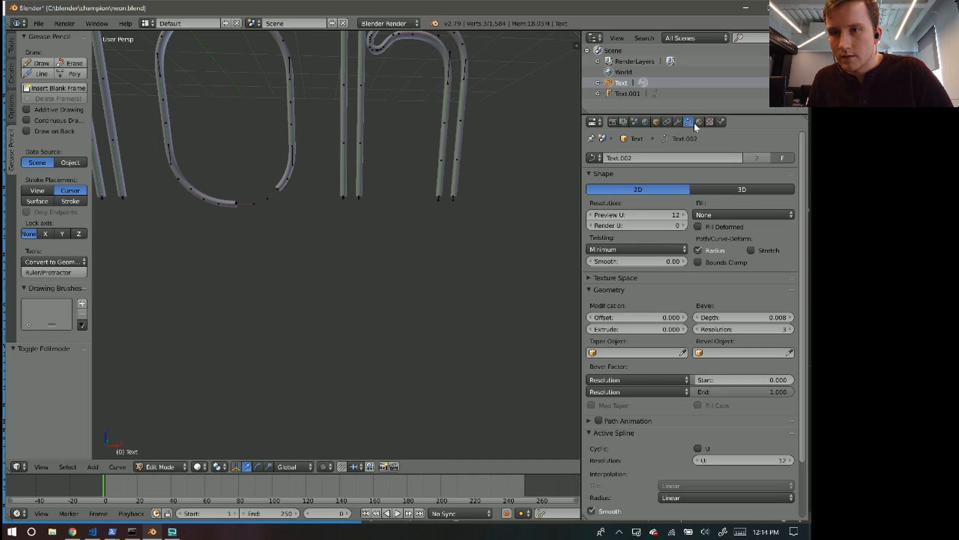
left_click(698, 122)
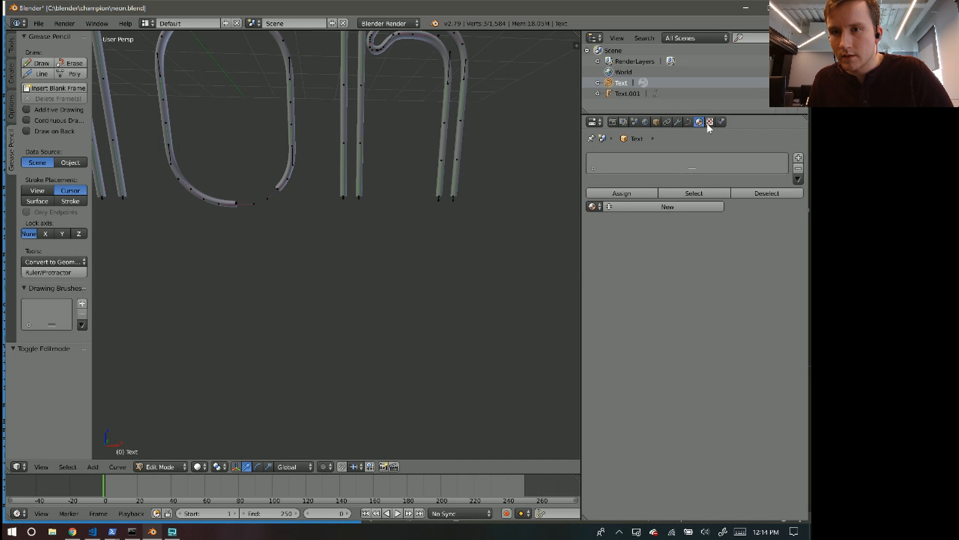
left_click(677, 122)
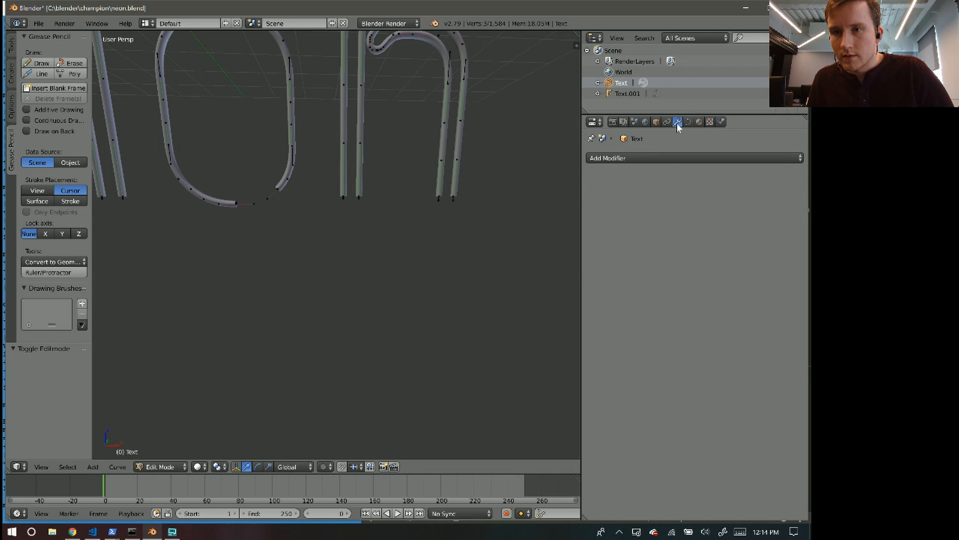
left_click(688, 122)
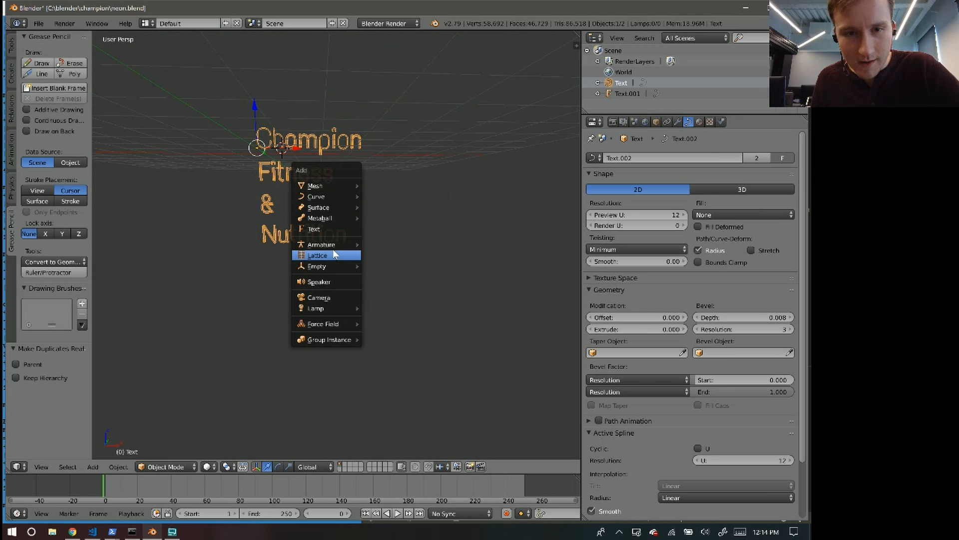
- Add a text object to the scene, then bring PowerShell to the front
left_click(315, 229)
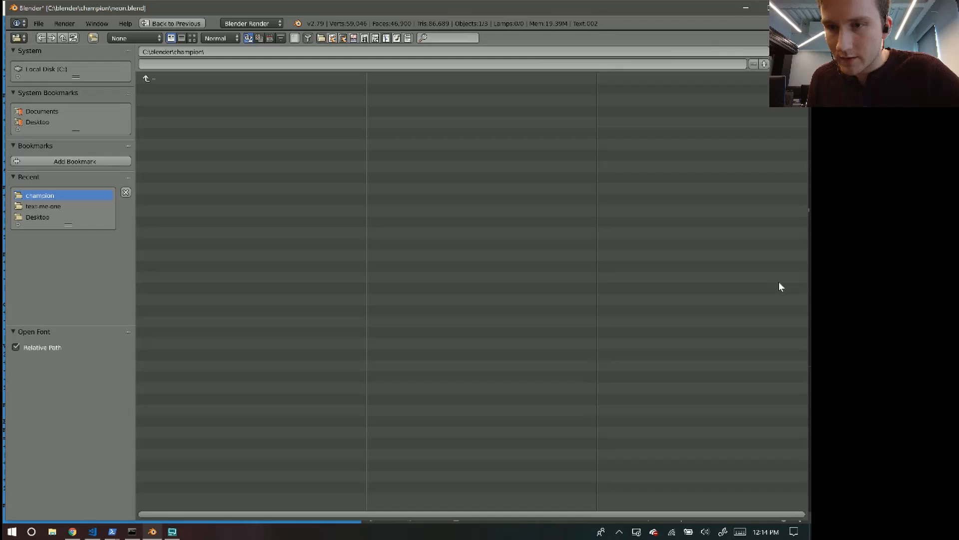
mouse_move(70, 177)
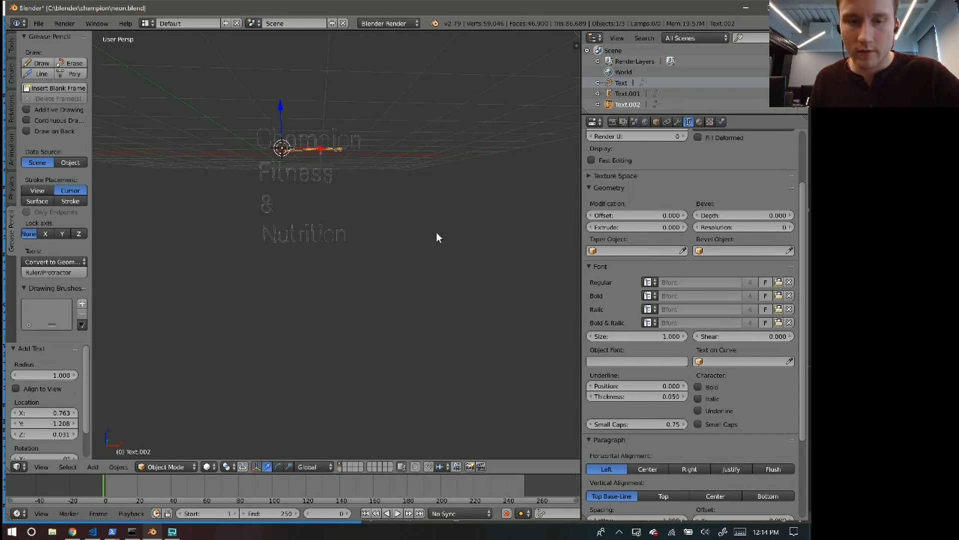
mouse_move(441, 281)
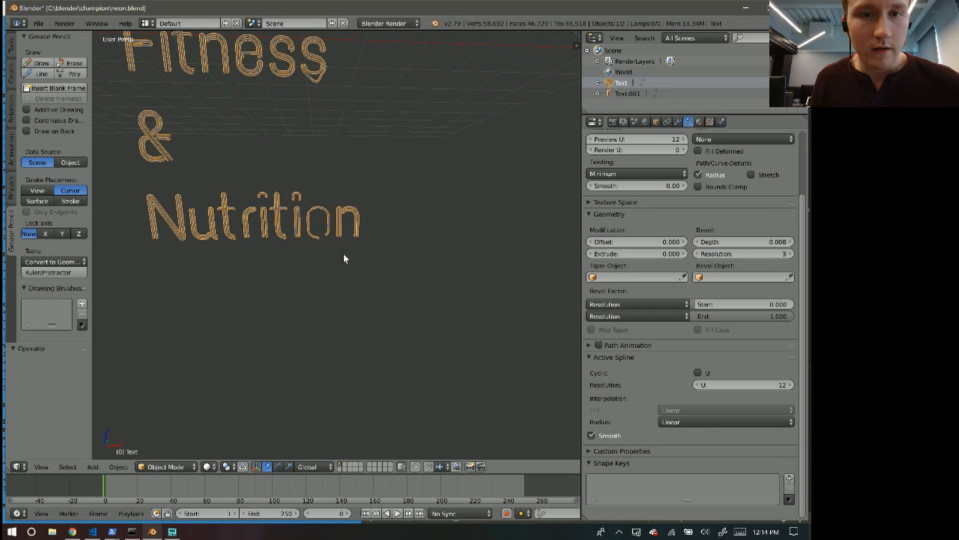
mouse_move(336, 161)
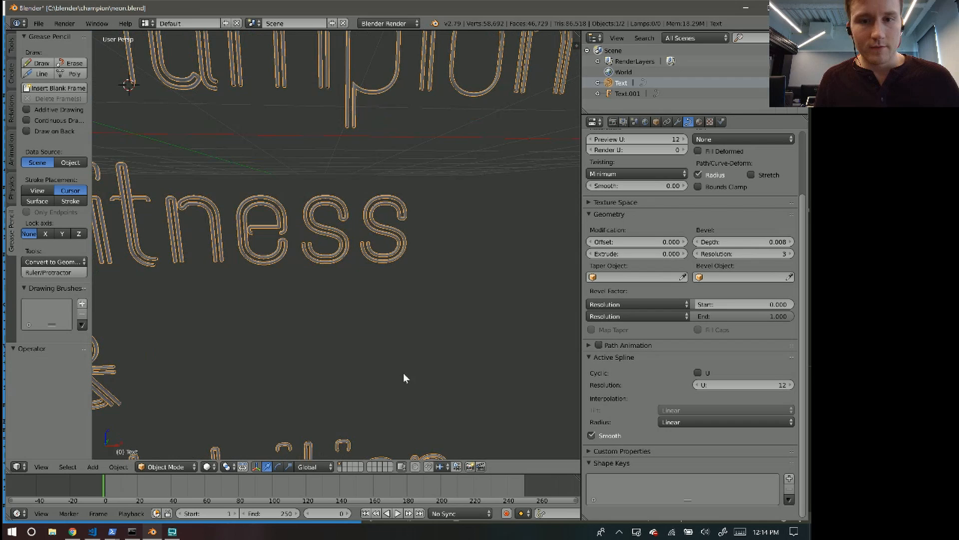
mouse_move(406, 293)
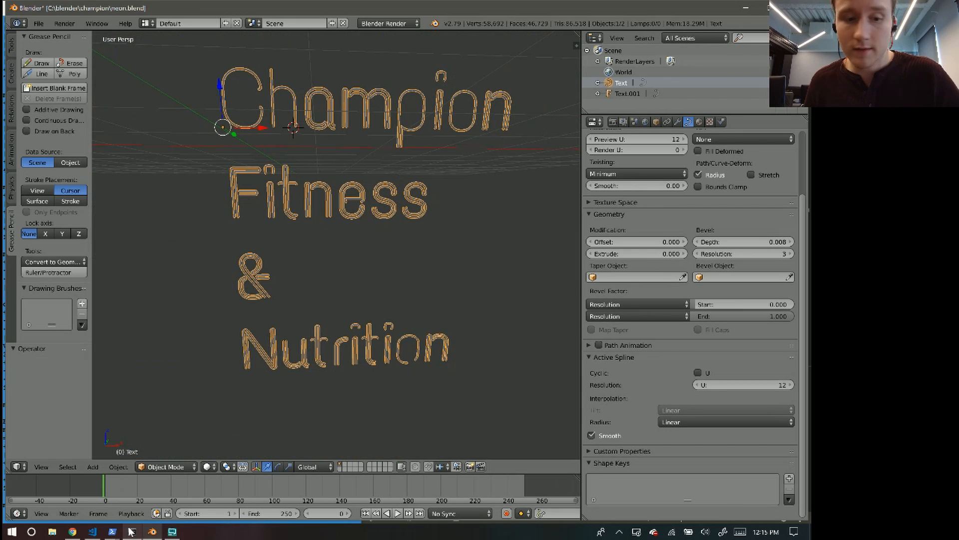
left_click(131, 531)
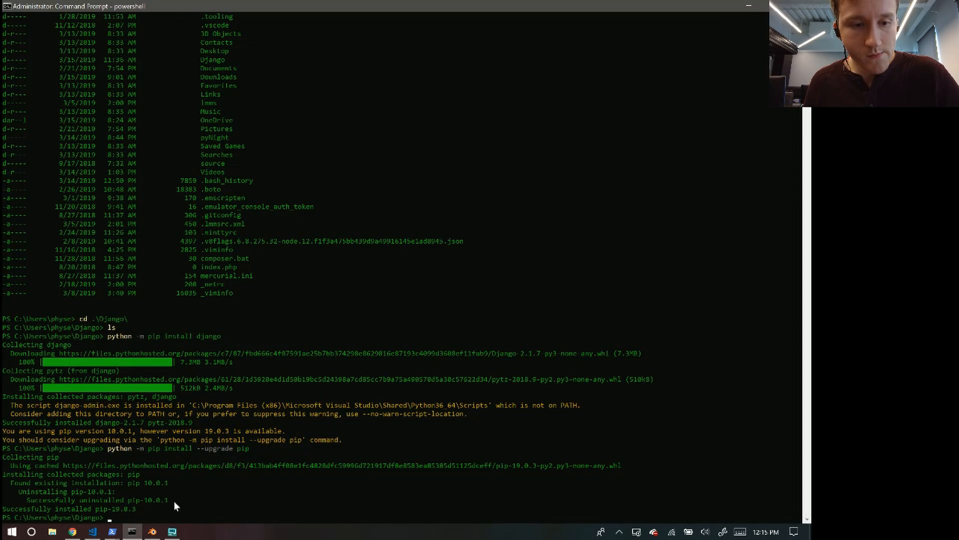
- Move into pyNight, list myDemo.py, README.md and tracker.png, and type .\myDemo.py
type("cd ..")
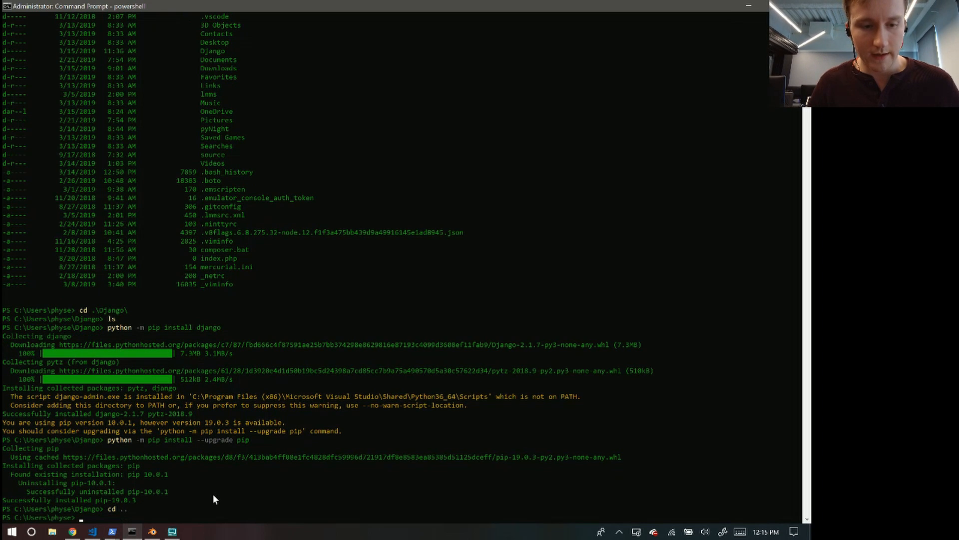
type("cd .\\pyNight\\")
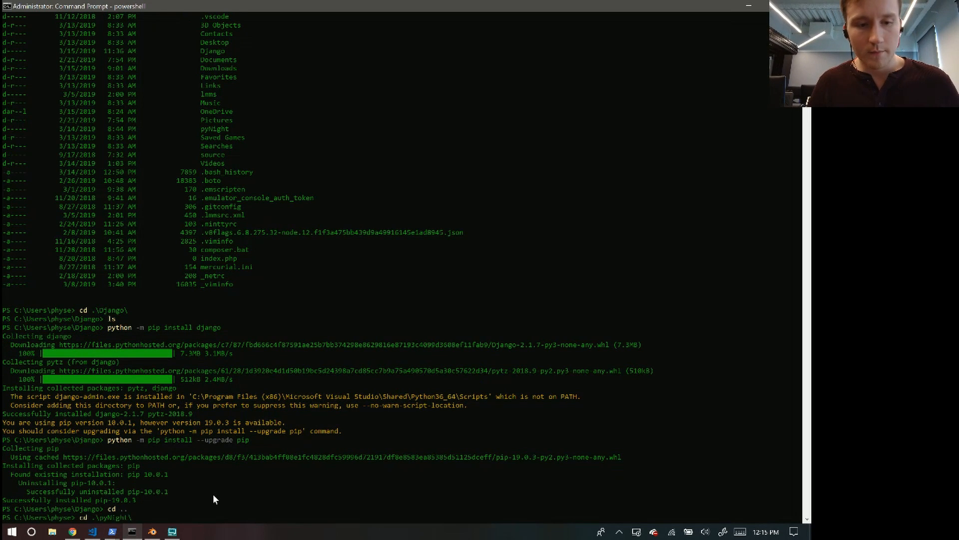
type("ls")
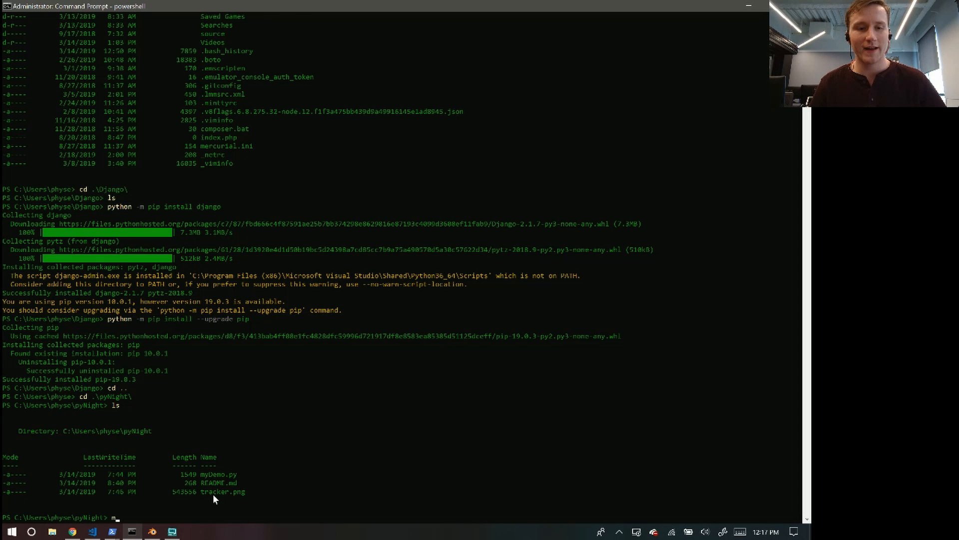
type(".\\myDemo.py")
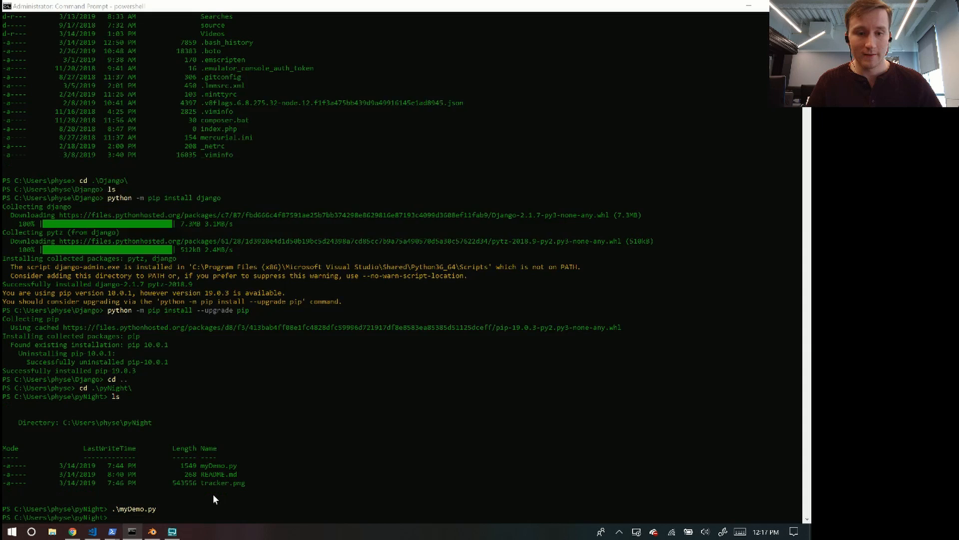
- Run myDemo.py, close its empty console window, and type vim .\myDemo.py
key("enter")
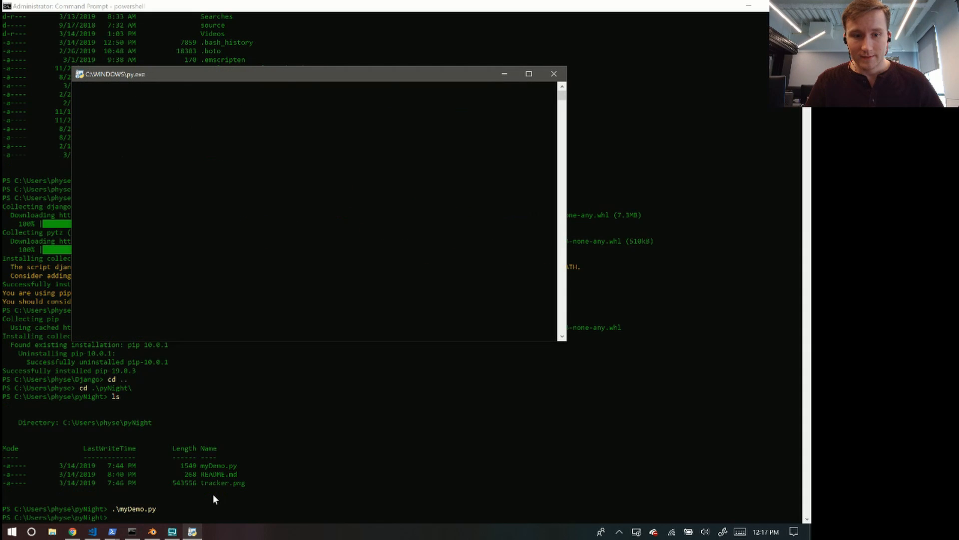
left_click(554, 73)
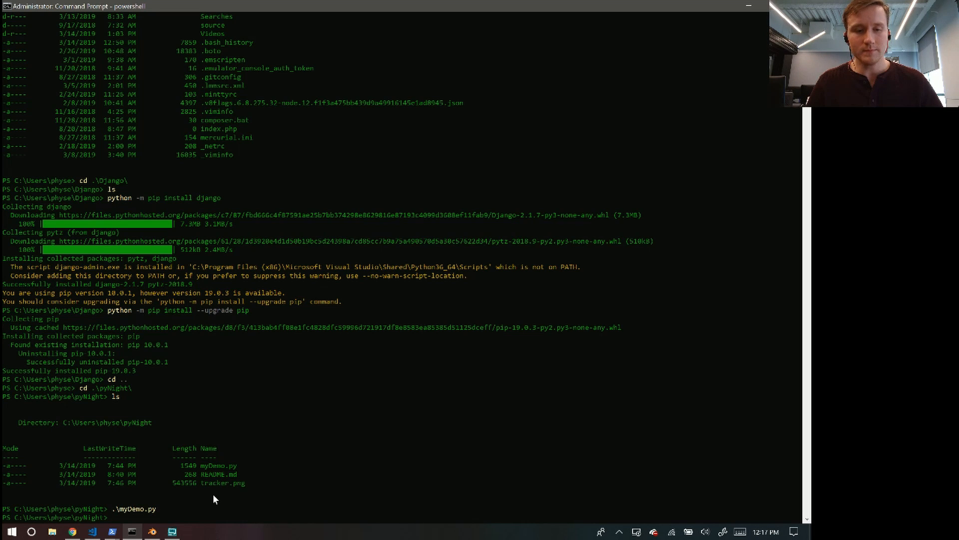
type("vim .\\myDemo.py")
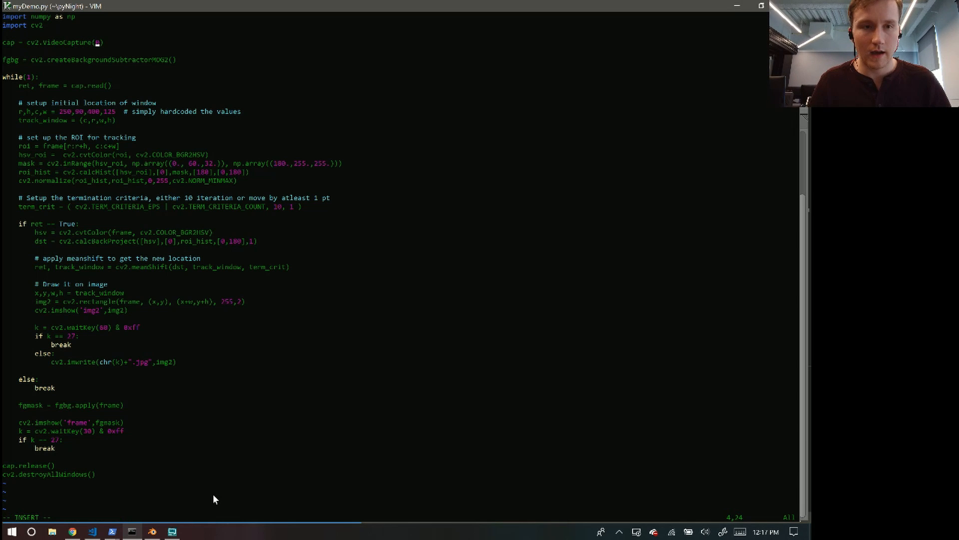
- Edit the argument of cv2.VideoCapture() in myDemo.py
key("BackSpace")
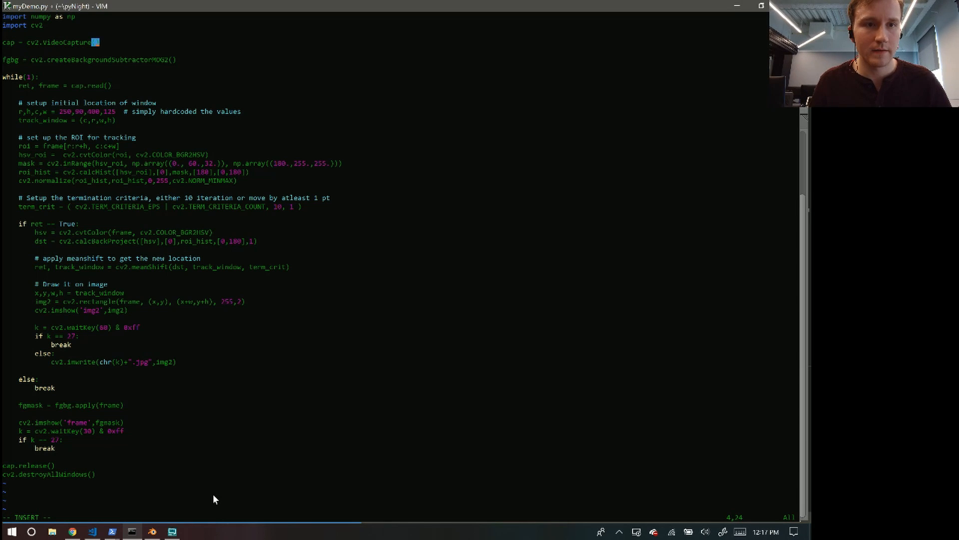
type("(")
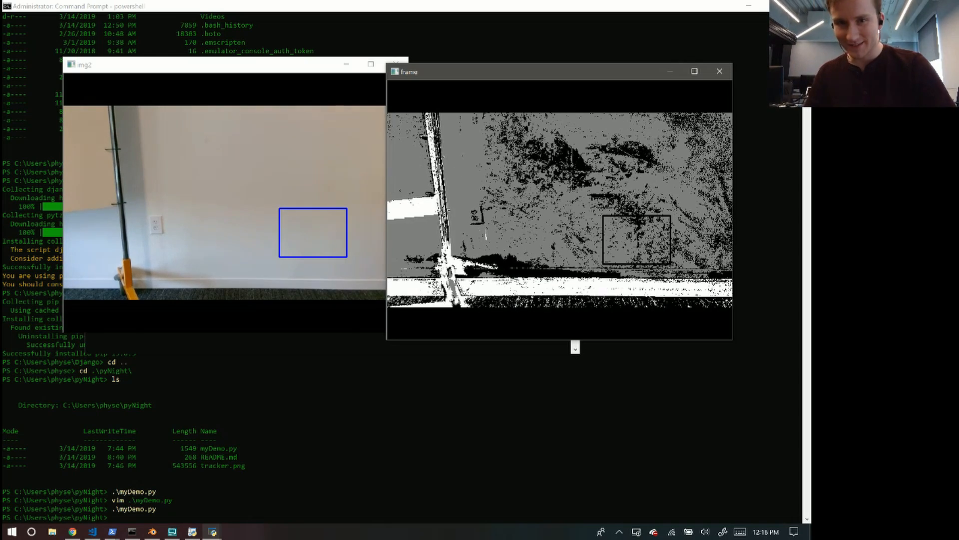
mouse_move(719, 71)
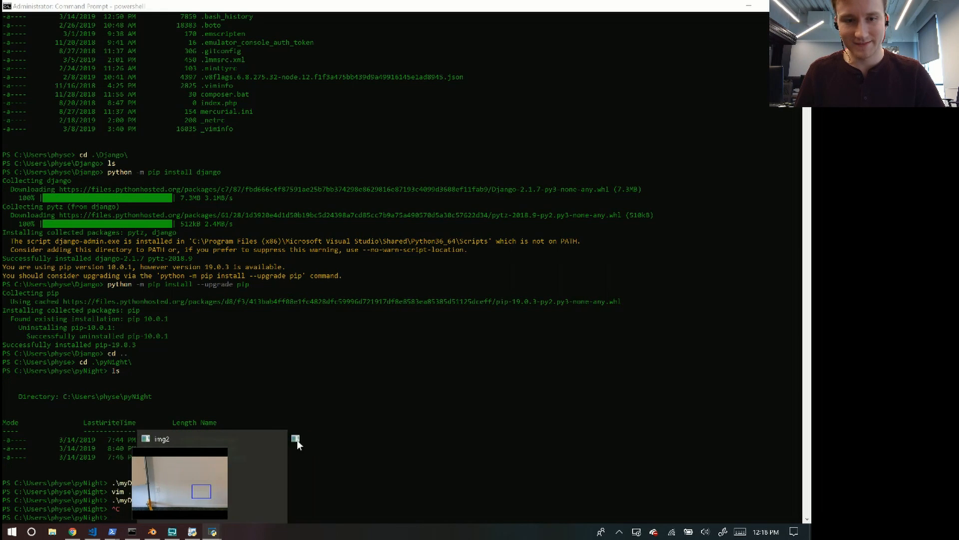
- Bring up the leftover img2 tracking window and close it
left_click(296, 438)
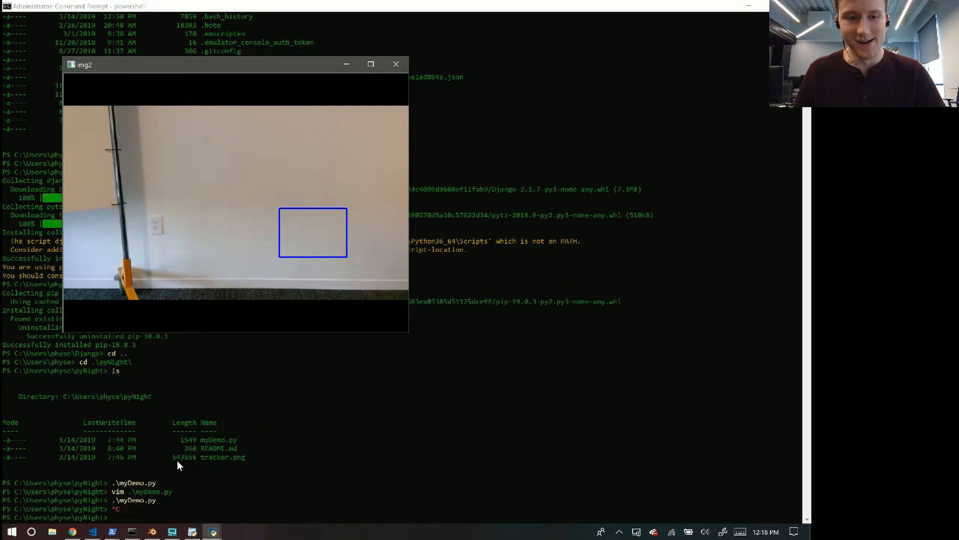
left_click(395, 65)
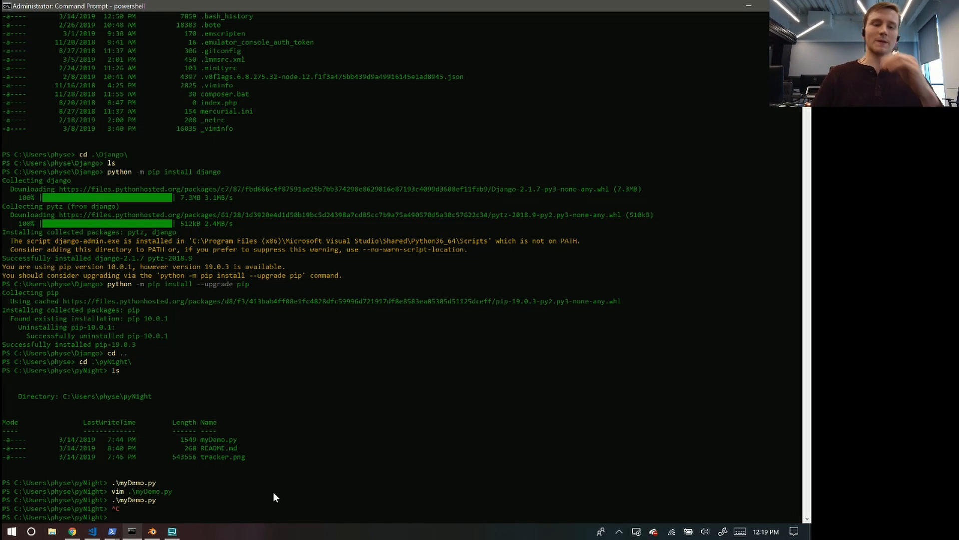
mouse_move(210, 531)
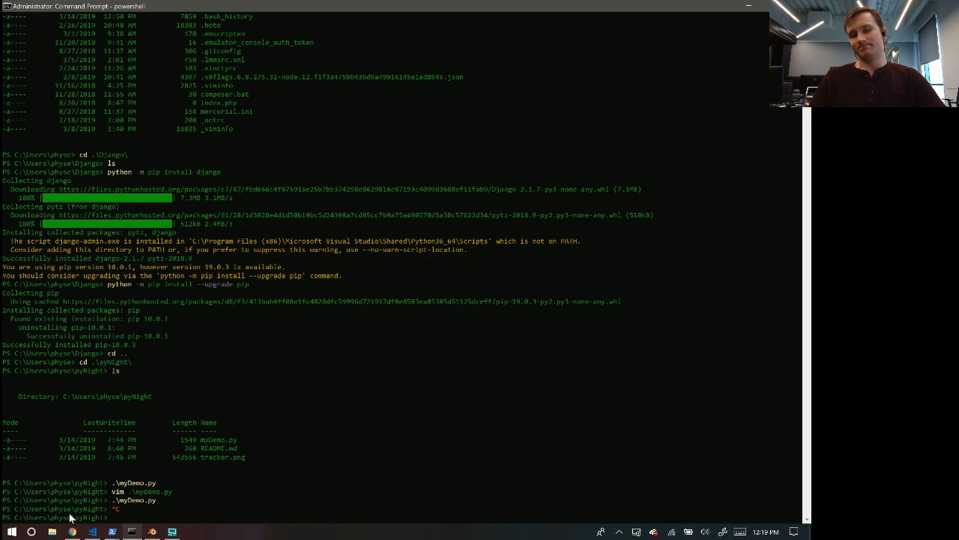
mouse_move(5, 502)
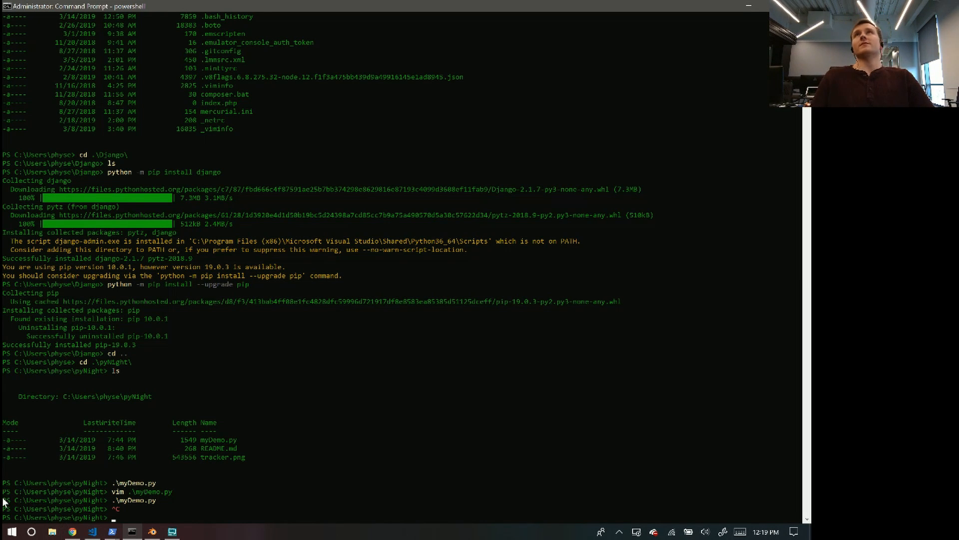
mouse_move(194, 408)
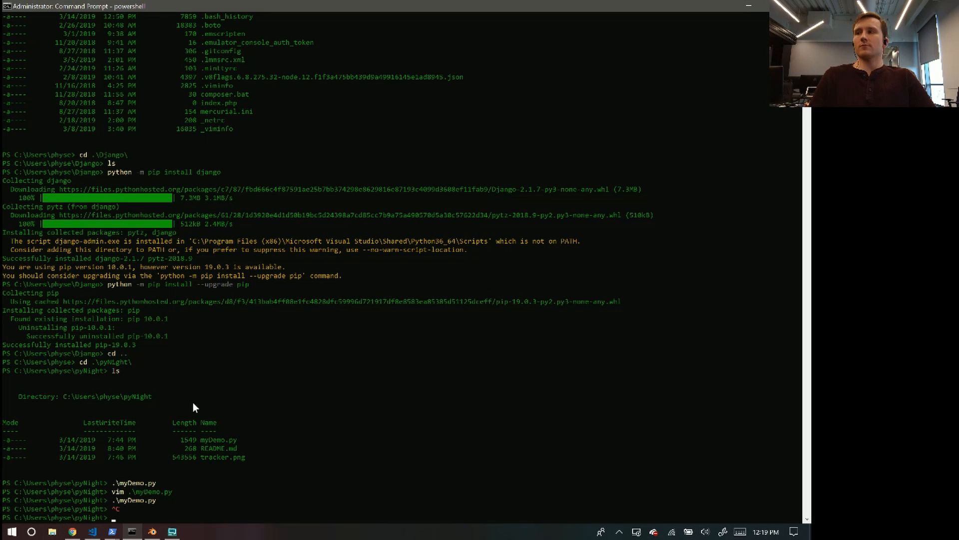
mouse_move(801, 460)
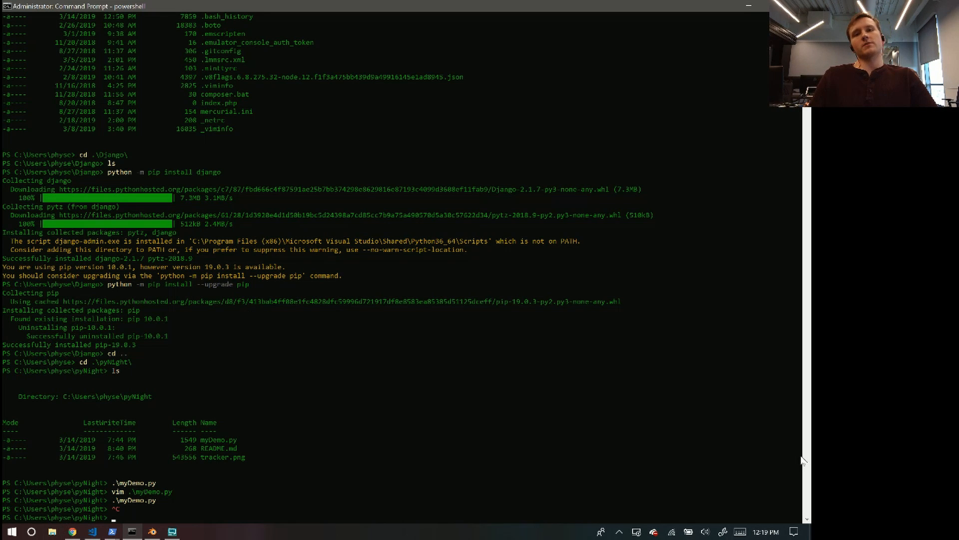
mouse_move(792, 355)
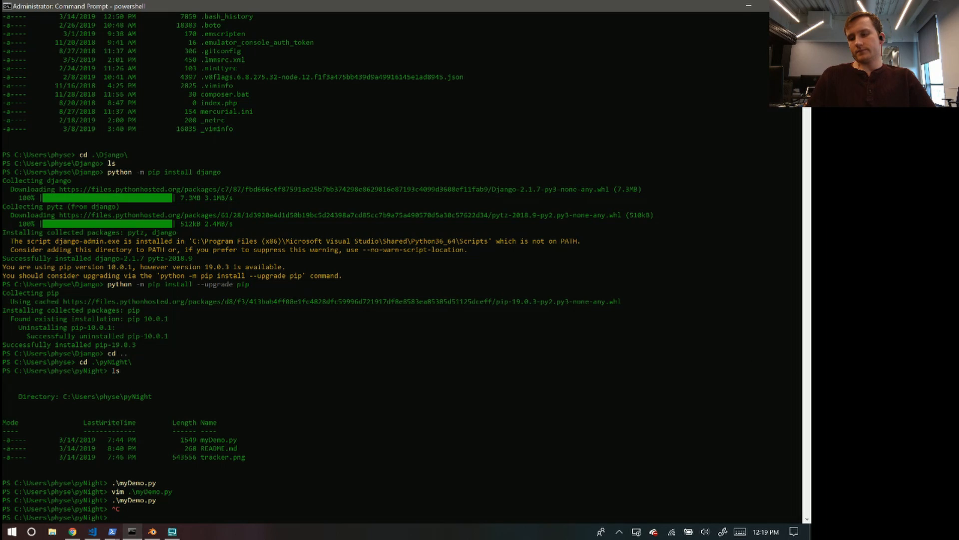
mouse_move(776, 324)
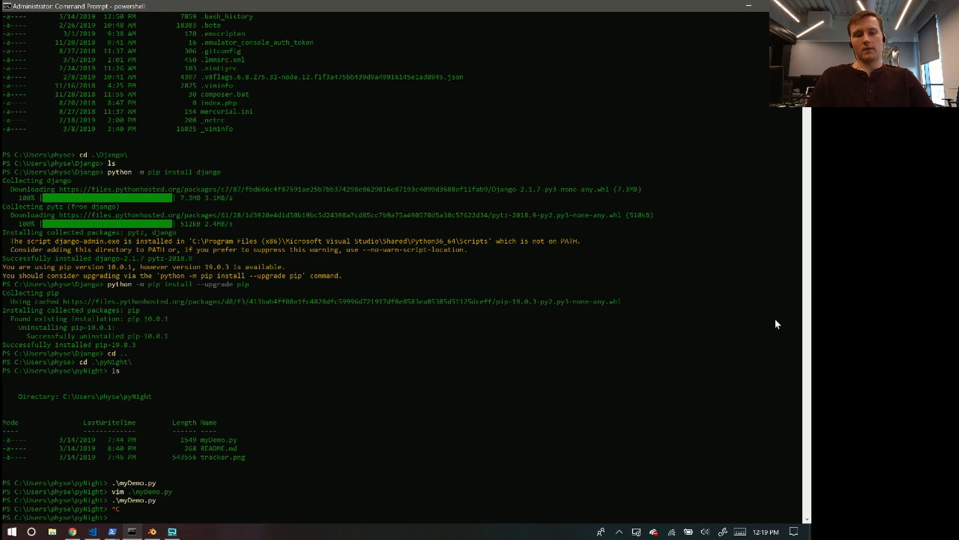
mouse_move(479, 493)
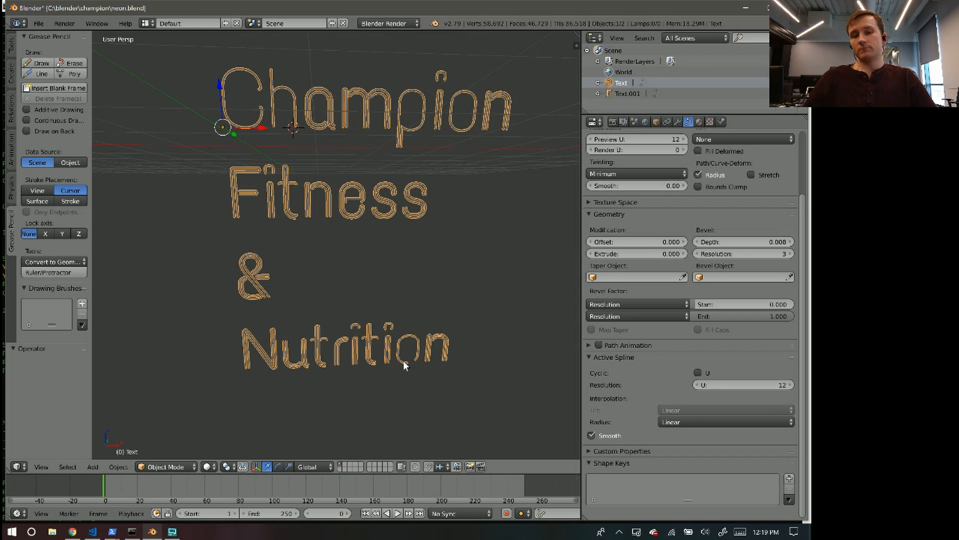
mouse_move(401, 362)
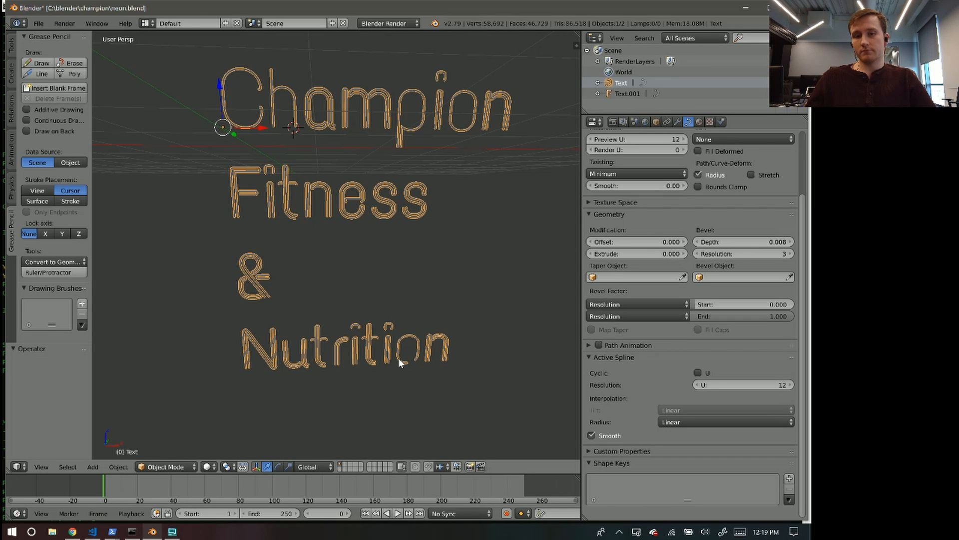
mouse_move(295, 368)
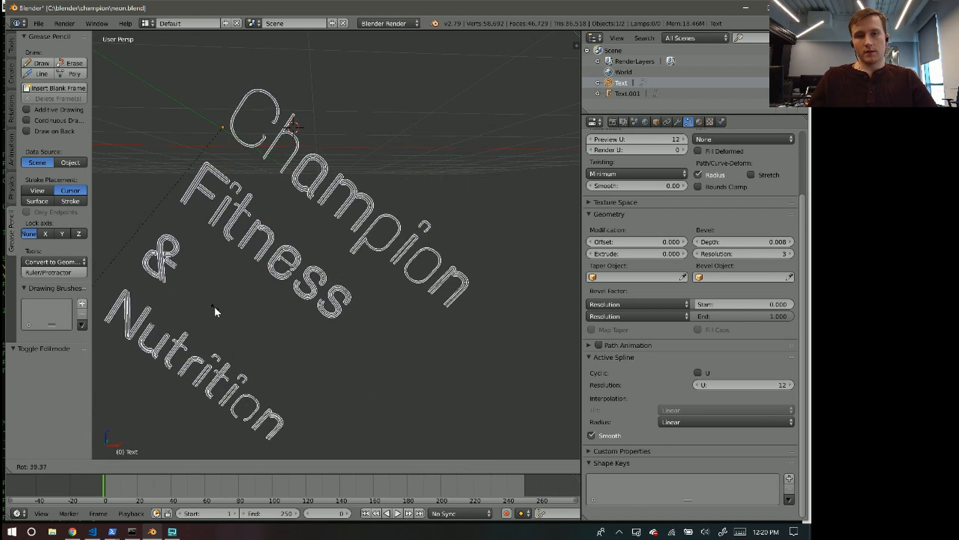
- Rotate the 'Champion Fitness & Nutrition' neon text by about 61 degrees
left_click_drag(214, 312, 306, 355)
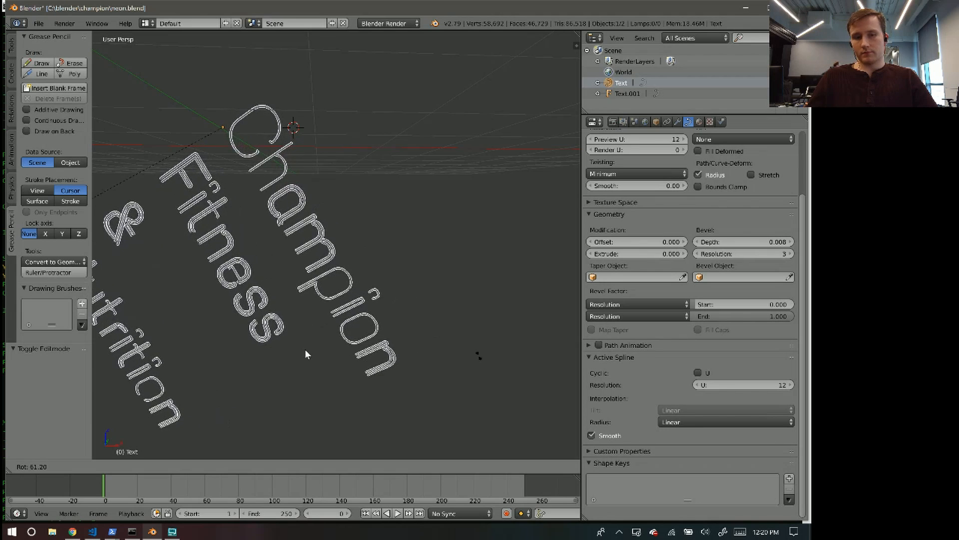